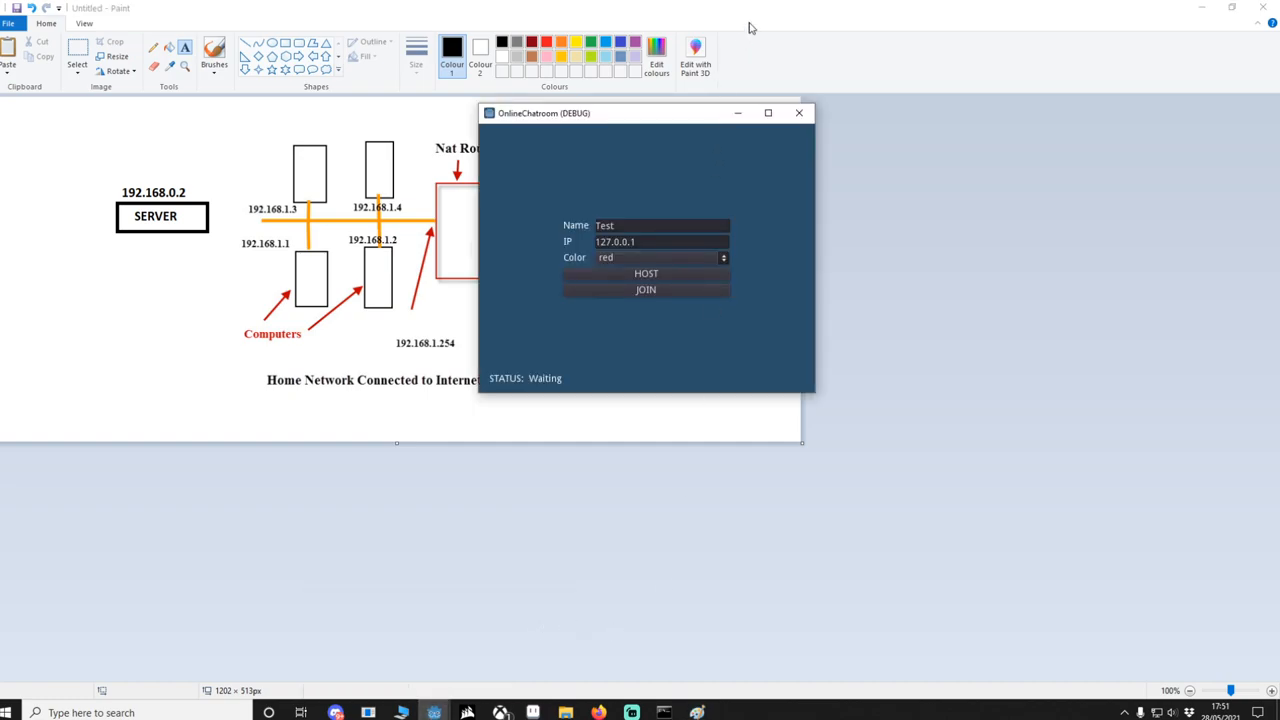
- Minimize the OnlineChatroom debug window and deselect the text box around the server address
{"action": "left_click", "coordinate": [800, 112]}
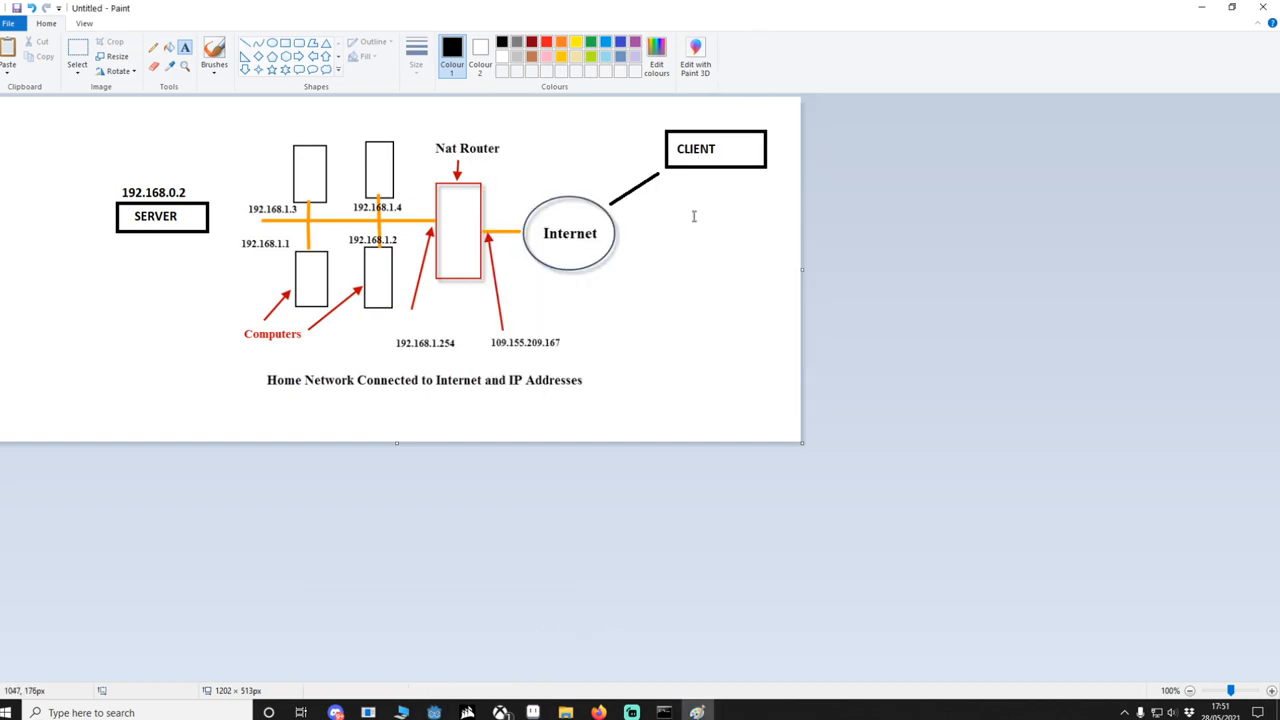
{"action": "mouse_move", "coordinate": [654, 284]}
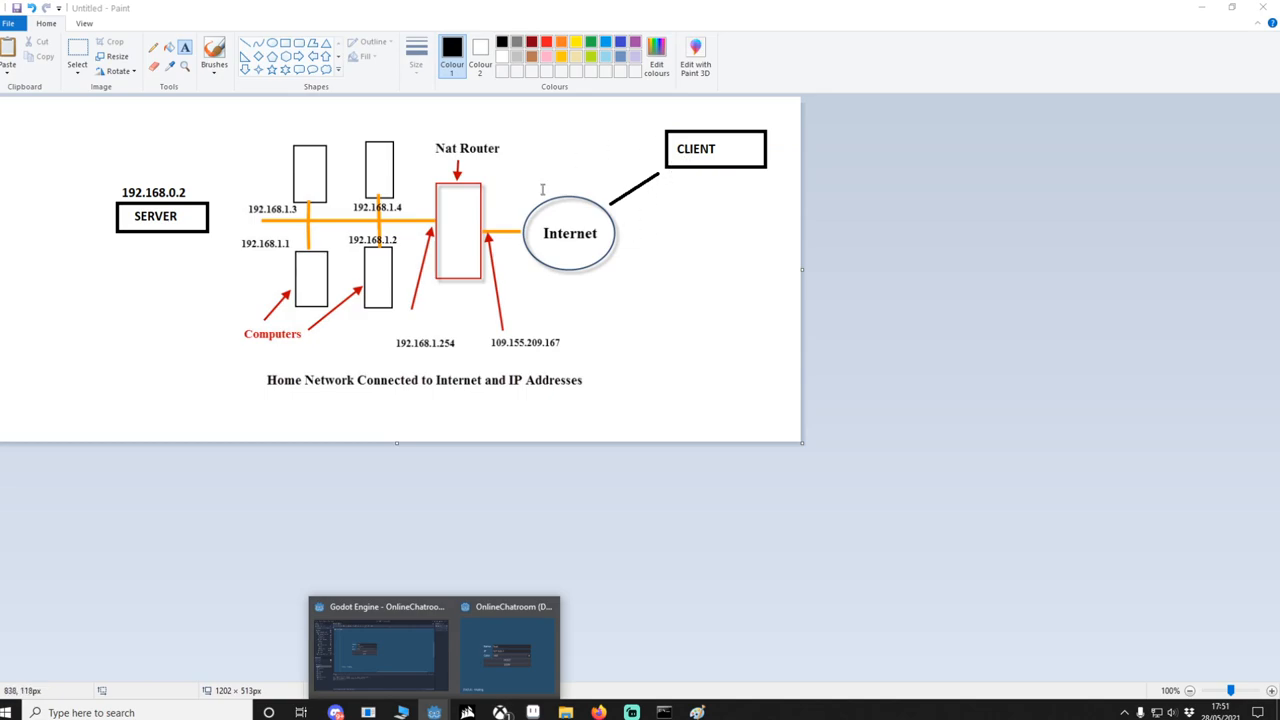
{"action": "mouse_move", "coordinate": [560, 344]}
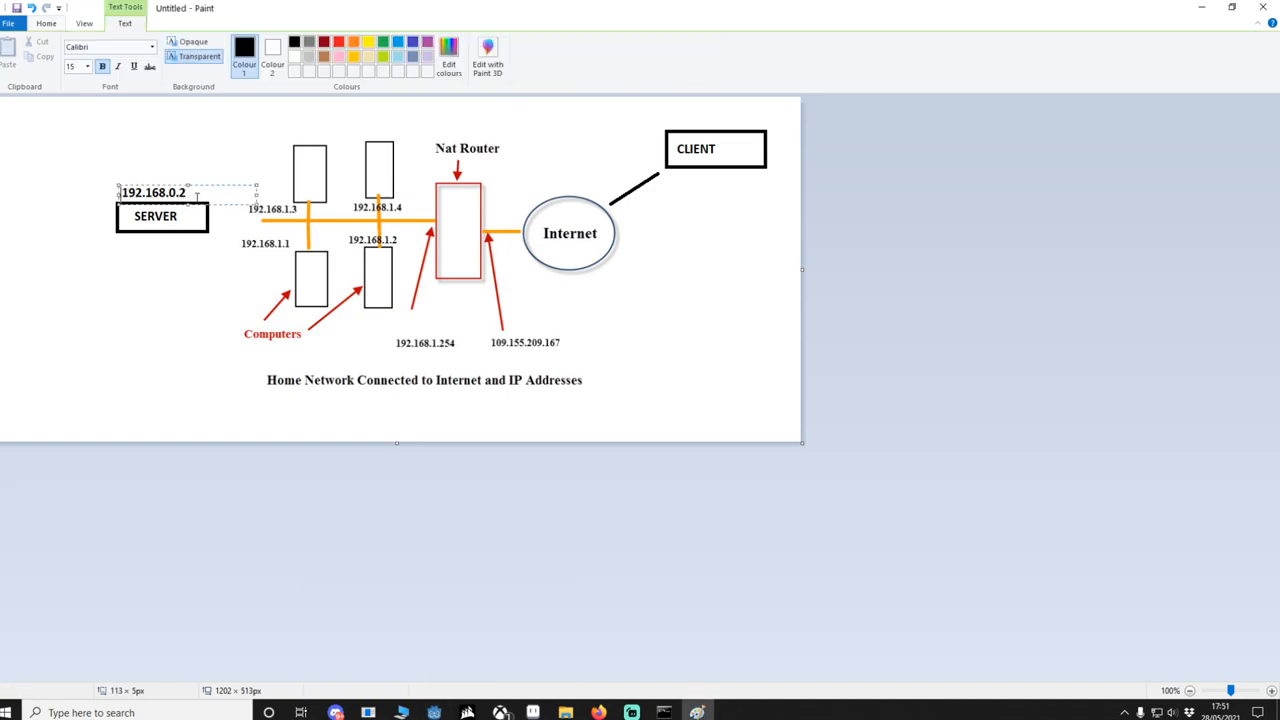
{"action": "left_click", "coordinate": [544, 212]}
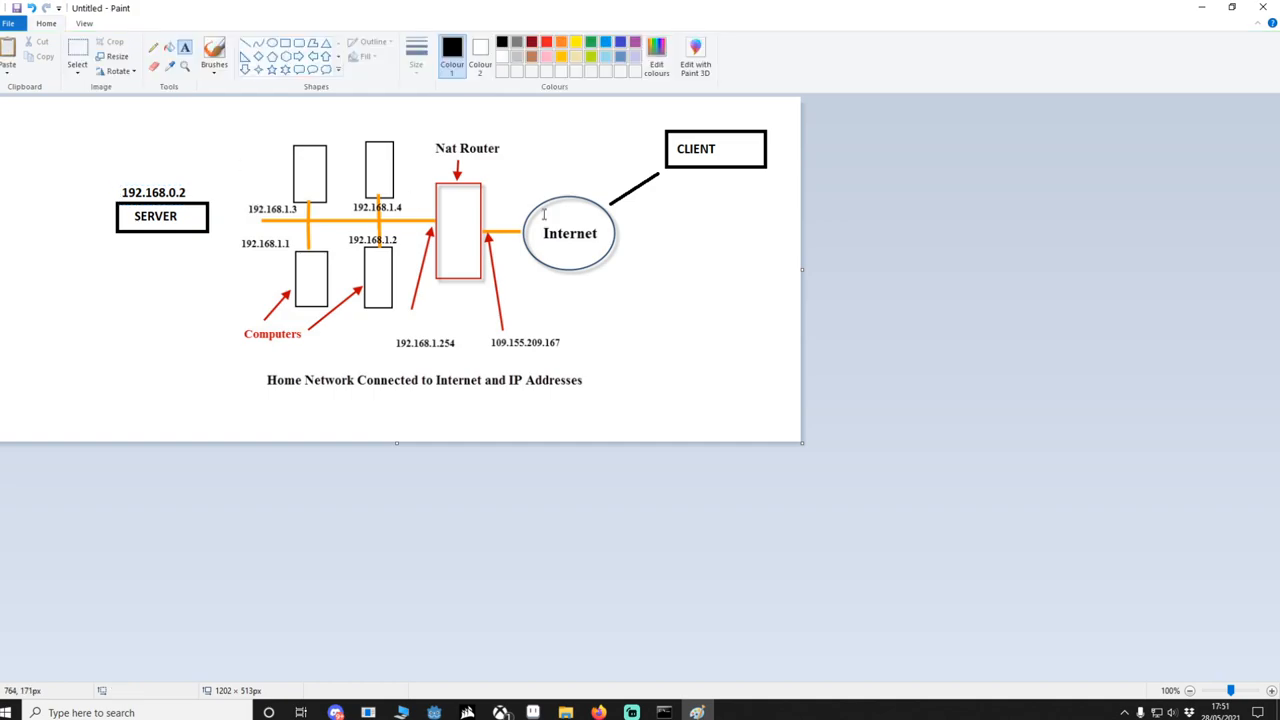
{"action": "mouse_move", "coordinate": [836, 234]}
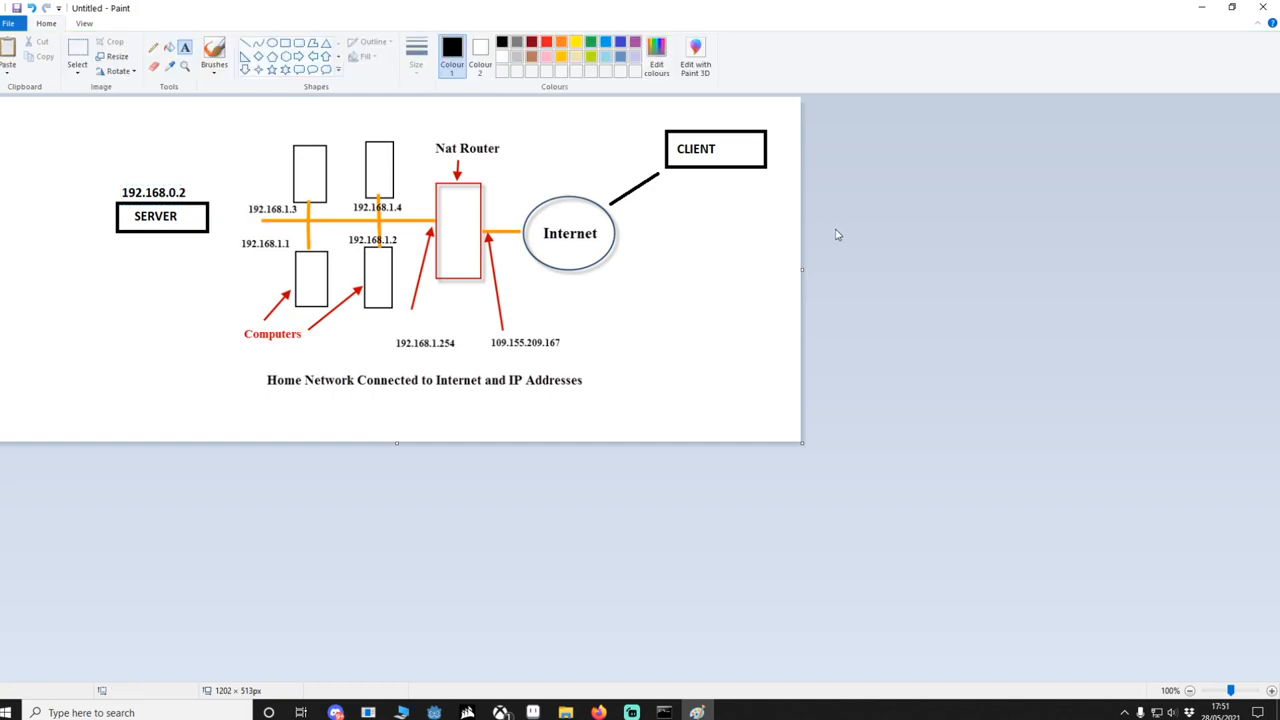
{"action": "mouse_move", "coordinate": [664, 380]}
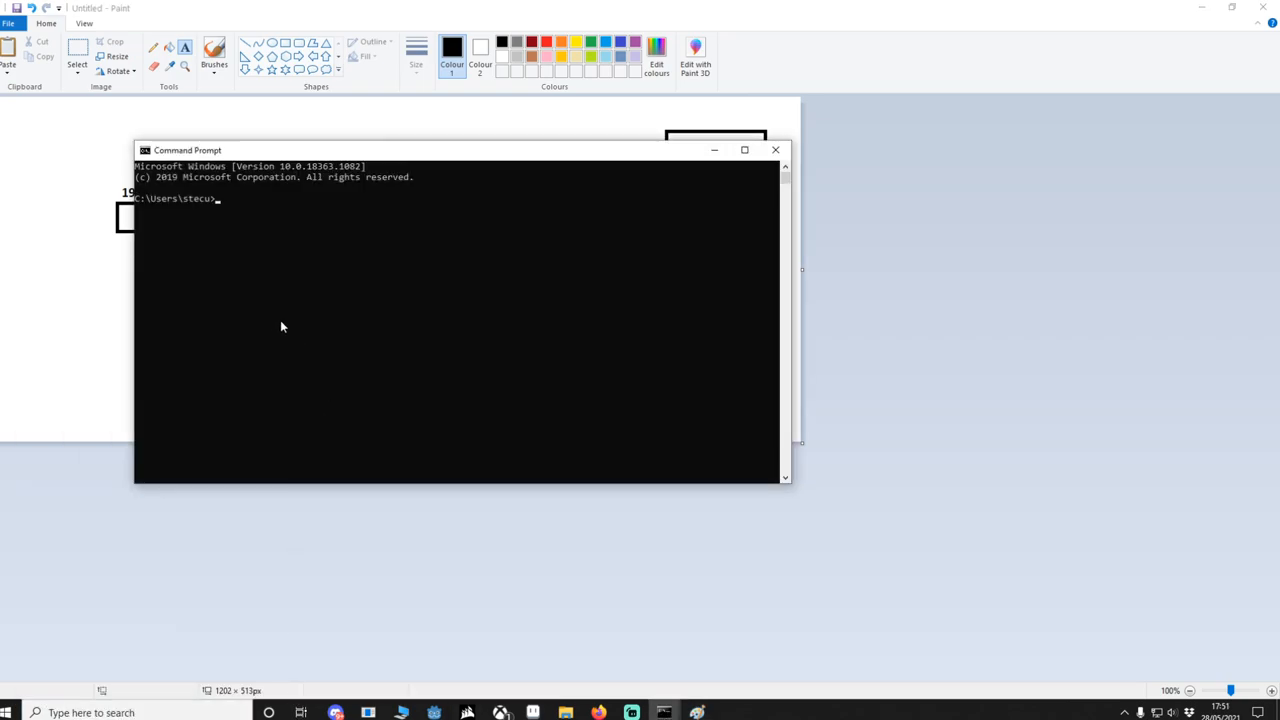
- Run ipconfig to show IPv4 192.168.0.2 and gateway 192.168.0.1, then bring up the browser
{"action": "type", "text": "ipconfig"}
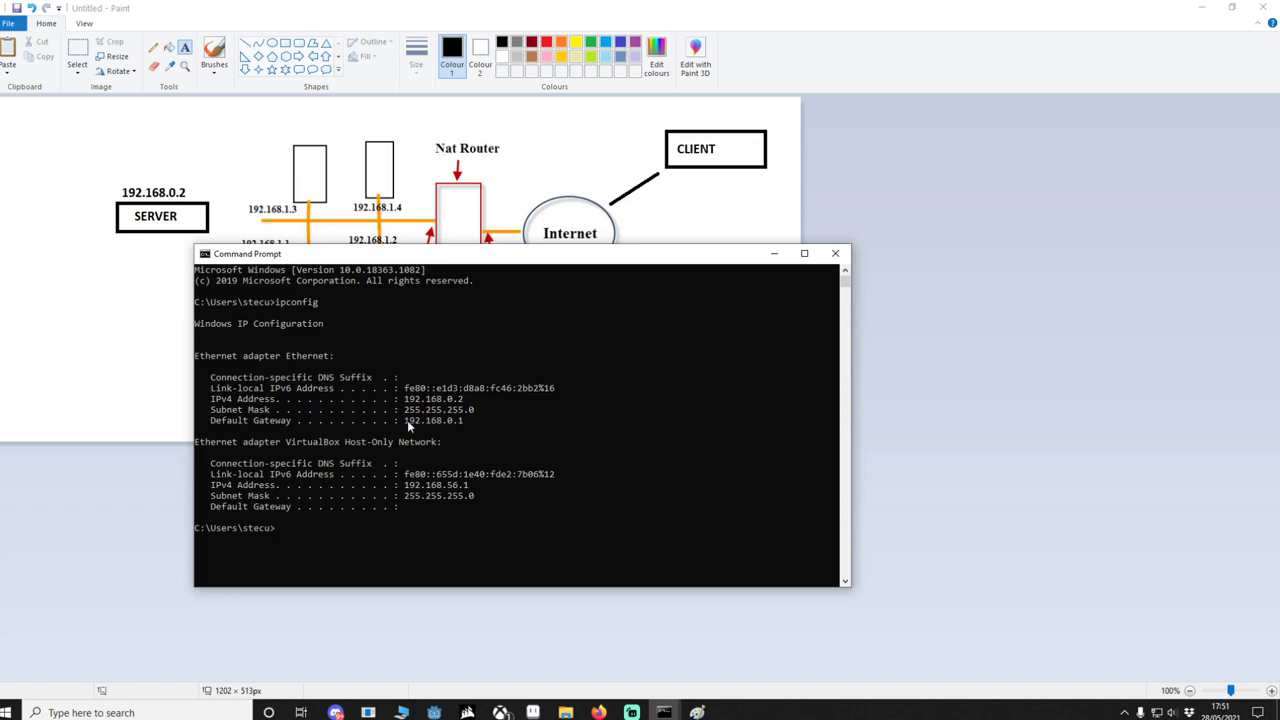
{"action": "mouse_move", "coordinate": [472, 428]}
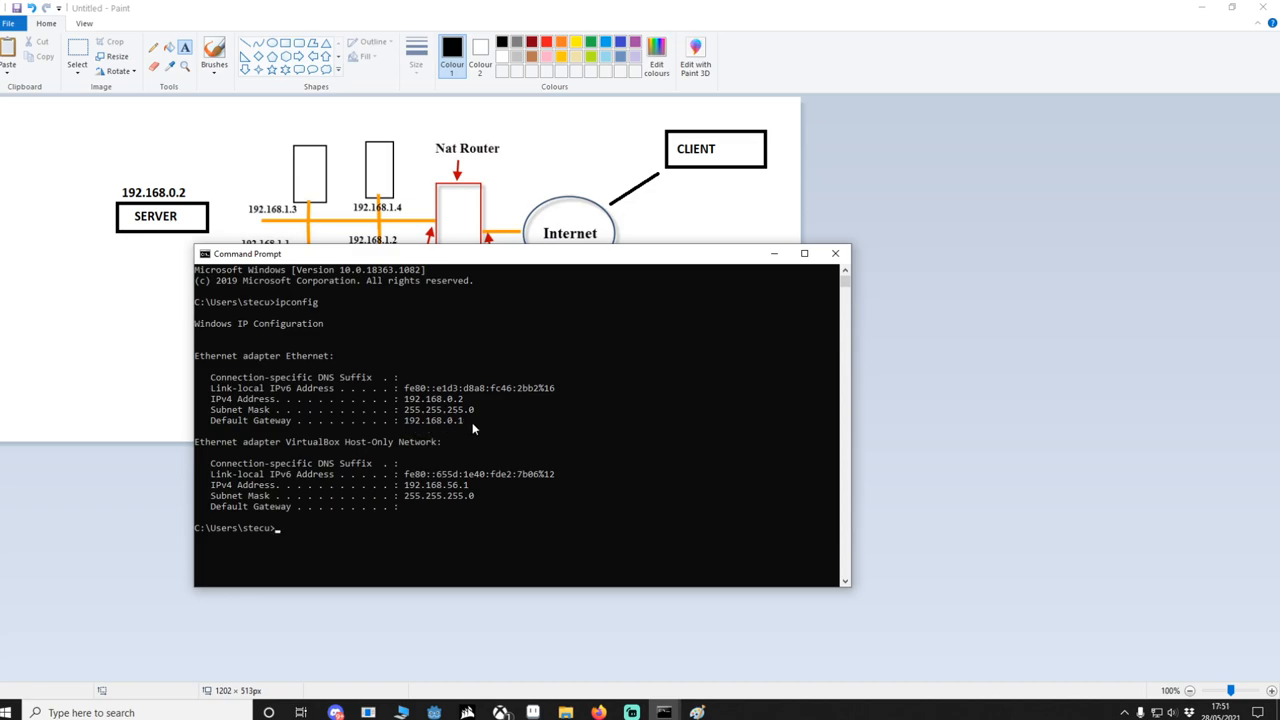
{"action": "mouse_move", "coordinate": [428, 410]}
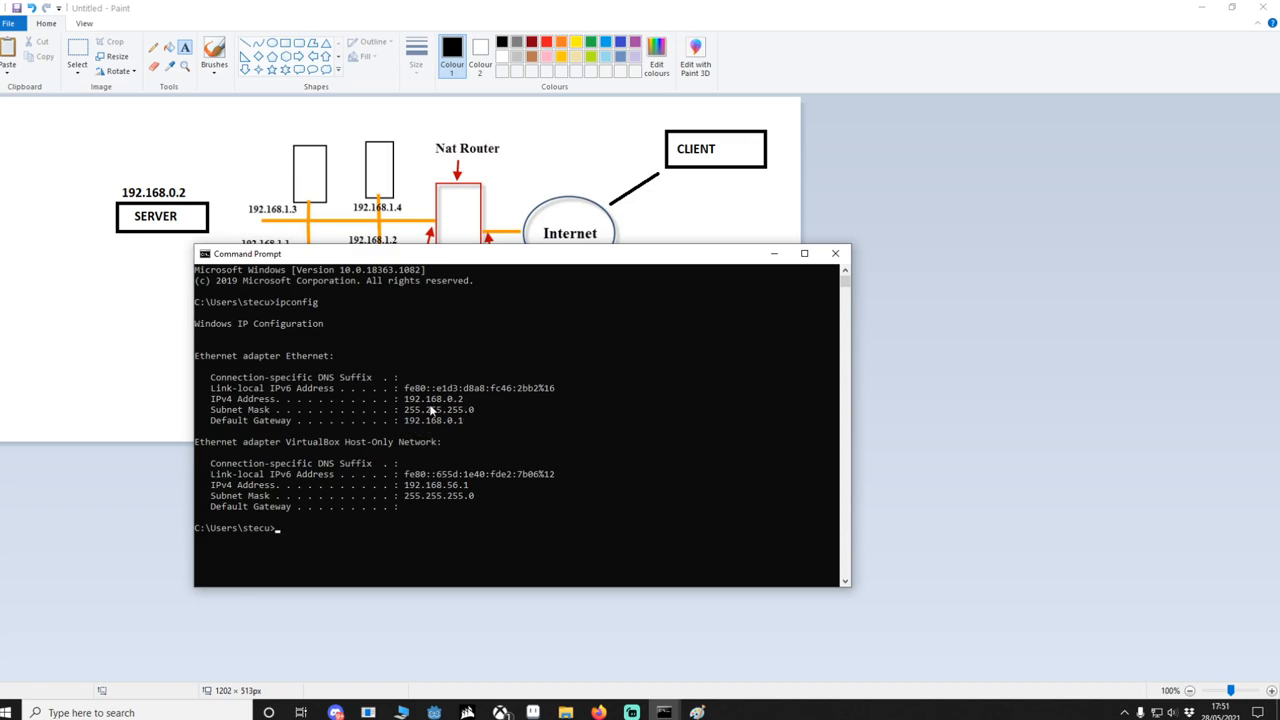
{"action": "mouse_move", "coordinate": [440, 398]}
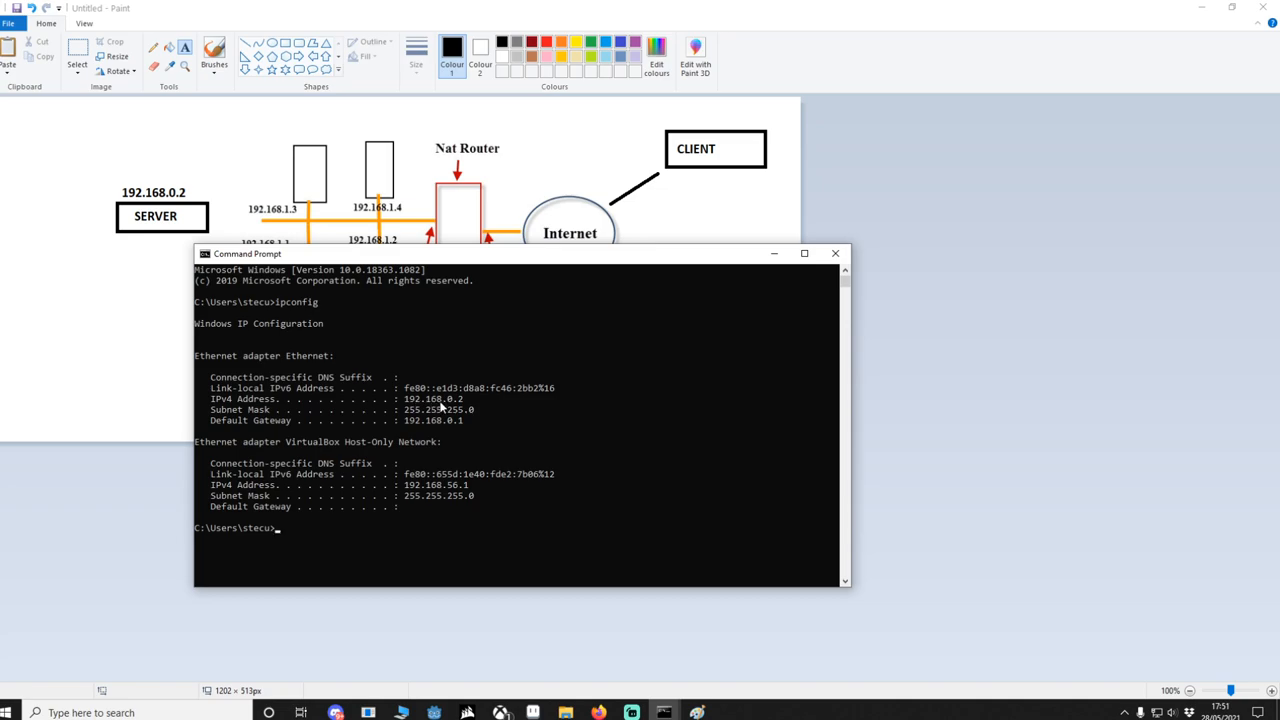
{"action": "mouse_move", "coordinate": [482, 420]}
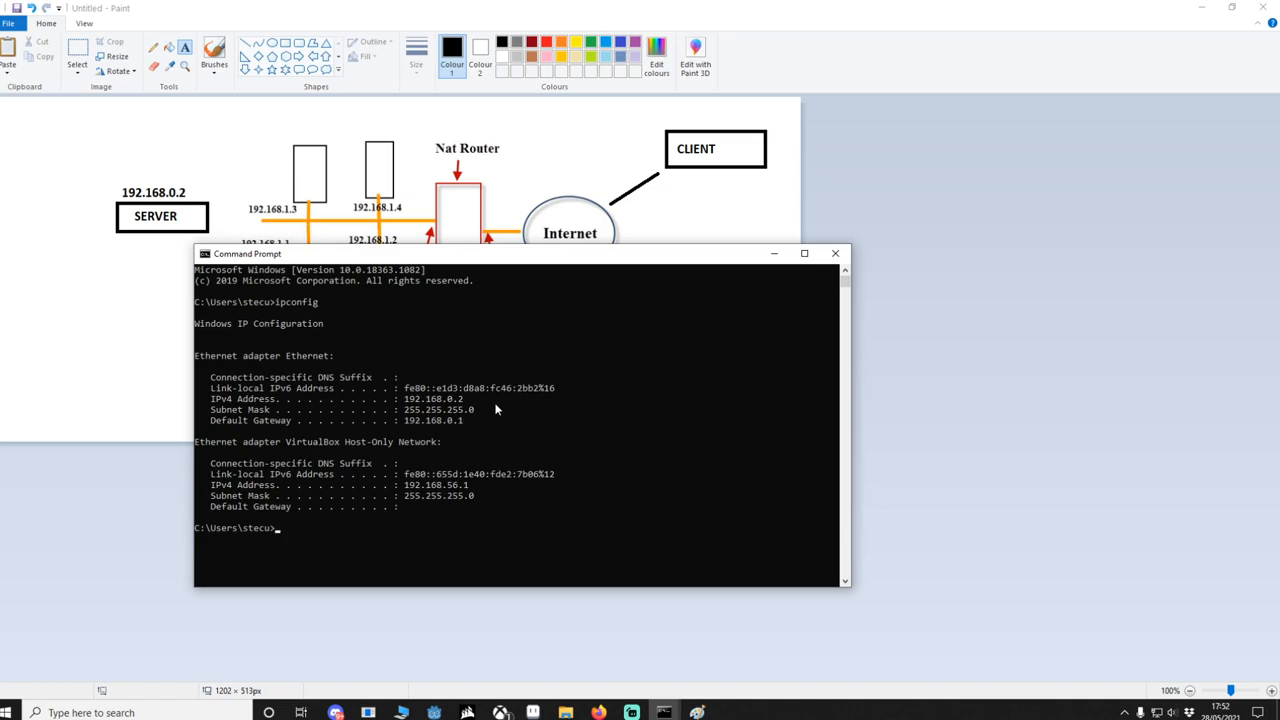
{"action": "left_click", "coordinate": [592, 712]}
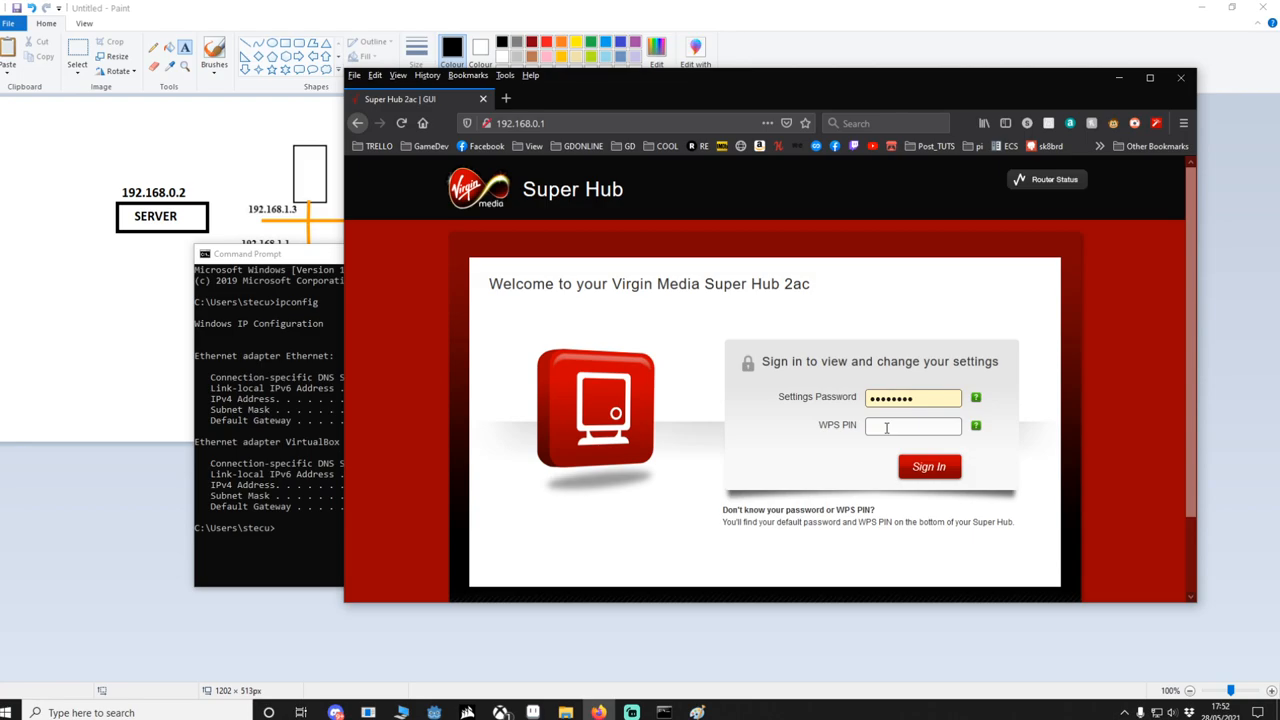
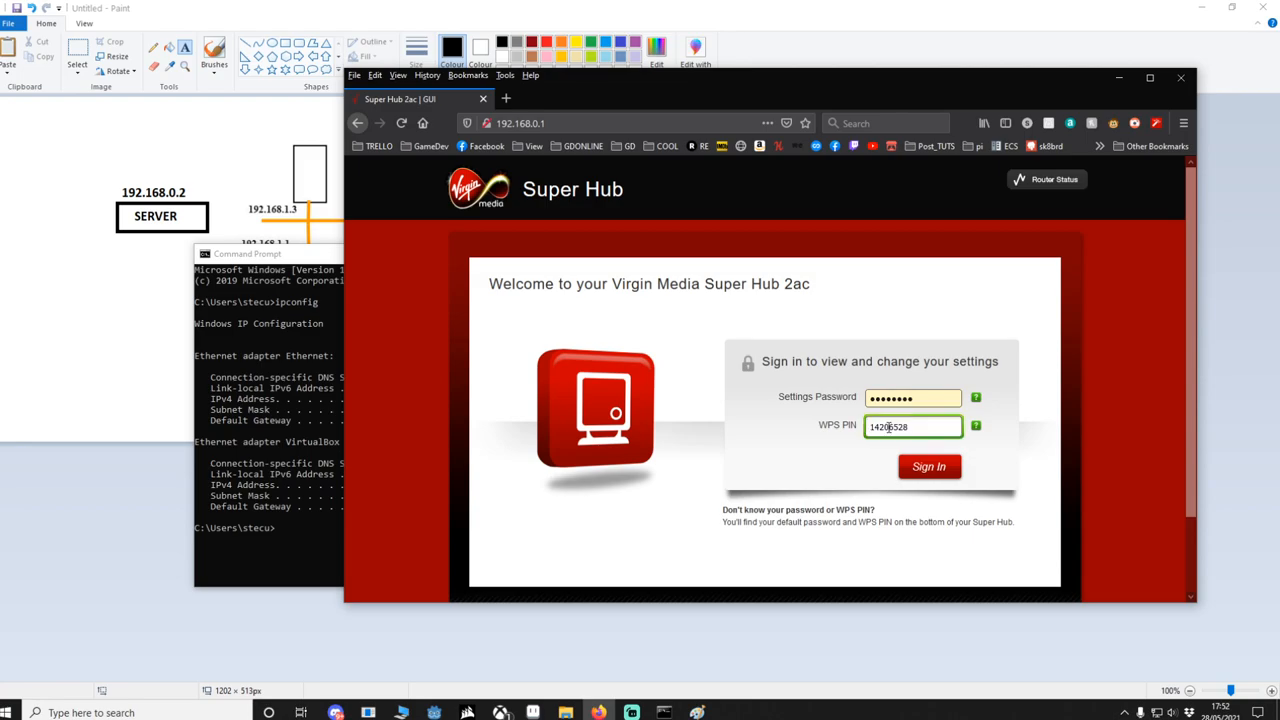
{"action": "left_click", "coordinate": [928, 466]}
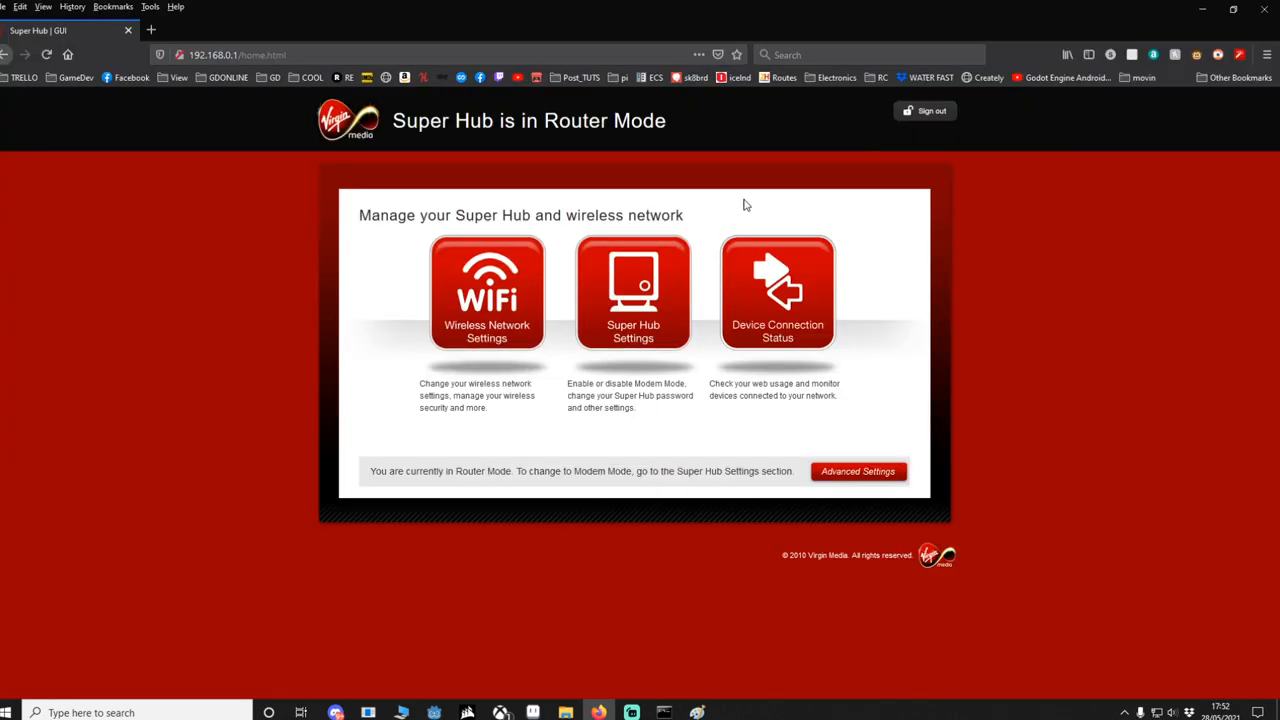
{"action": "mouse_move", "coordinate": [886, 288]}
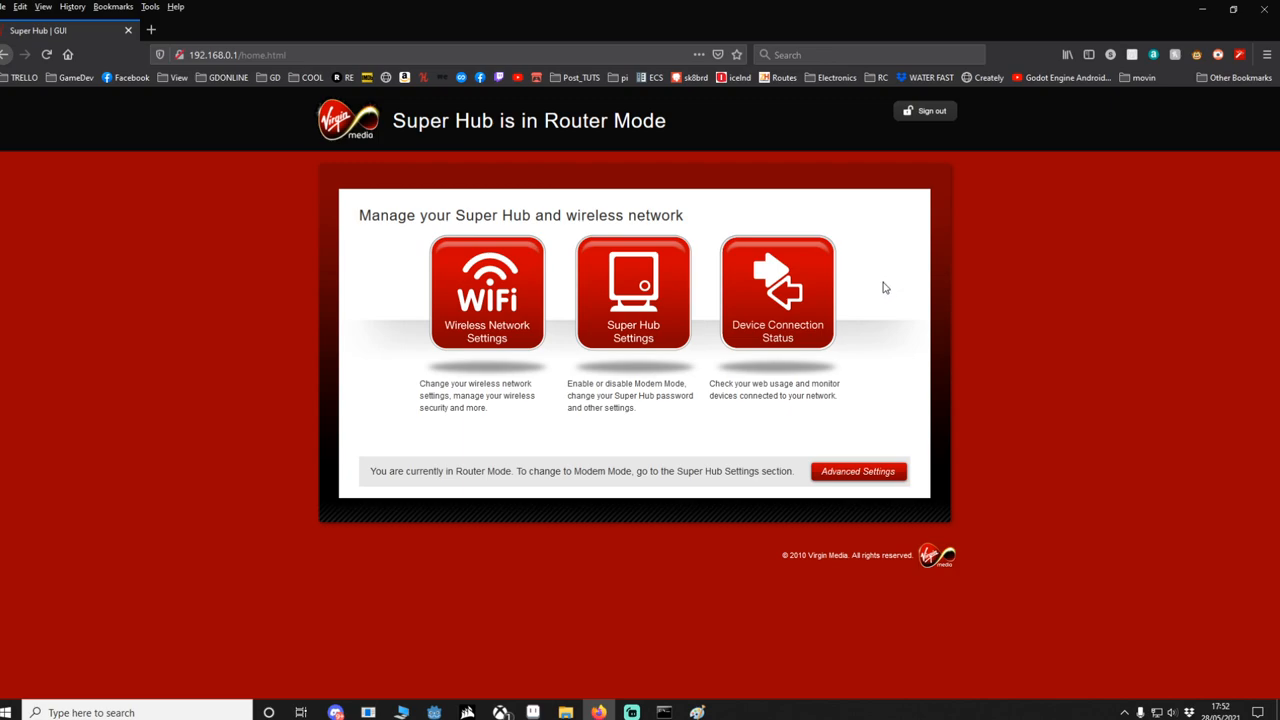
{"action": "mouse_move", "coordinate": [558, 424]}
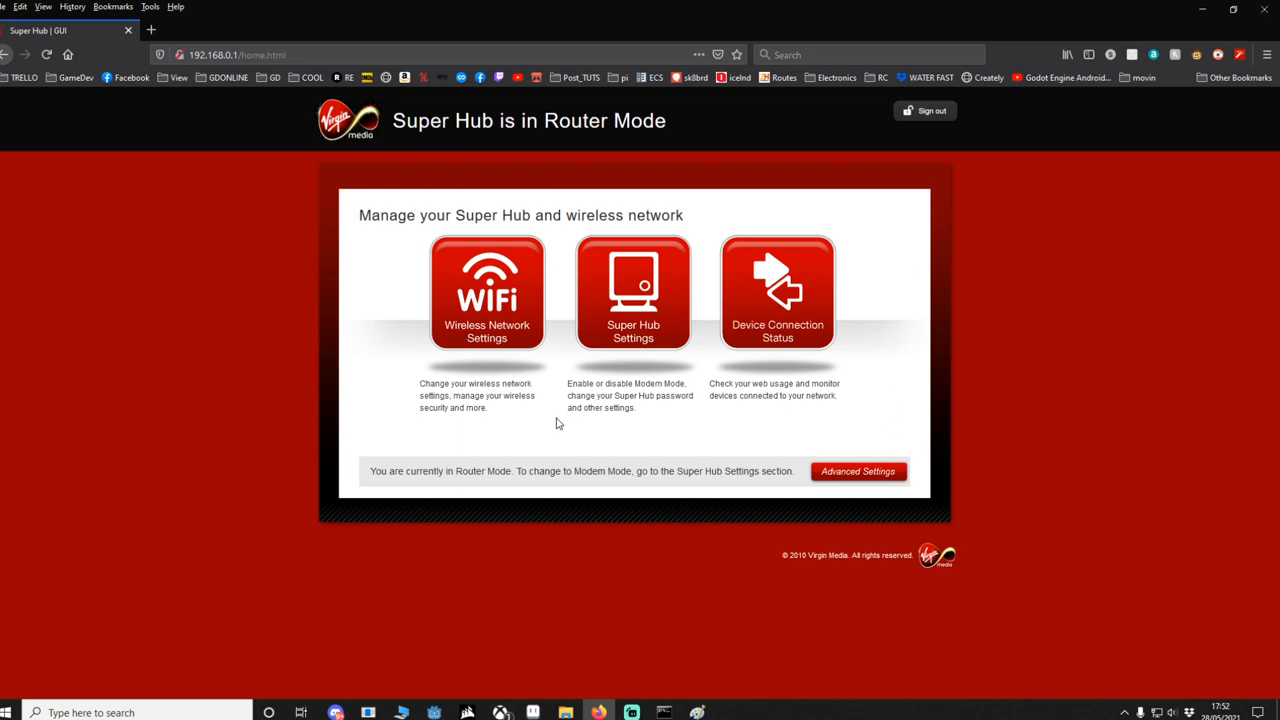
{"action": "mouse_move", "coordinate": [846, 478]}
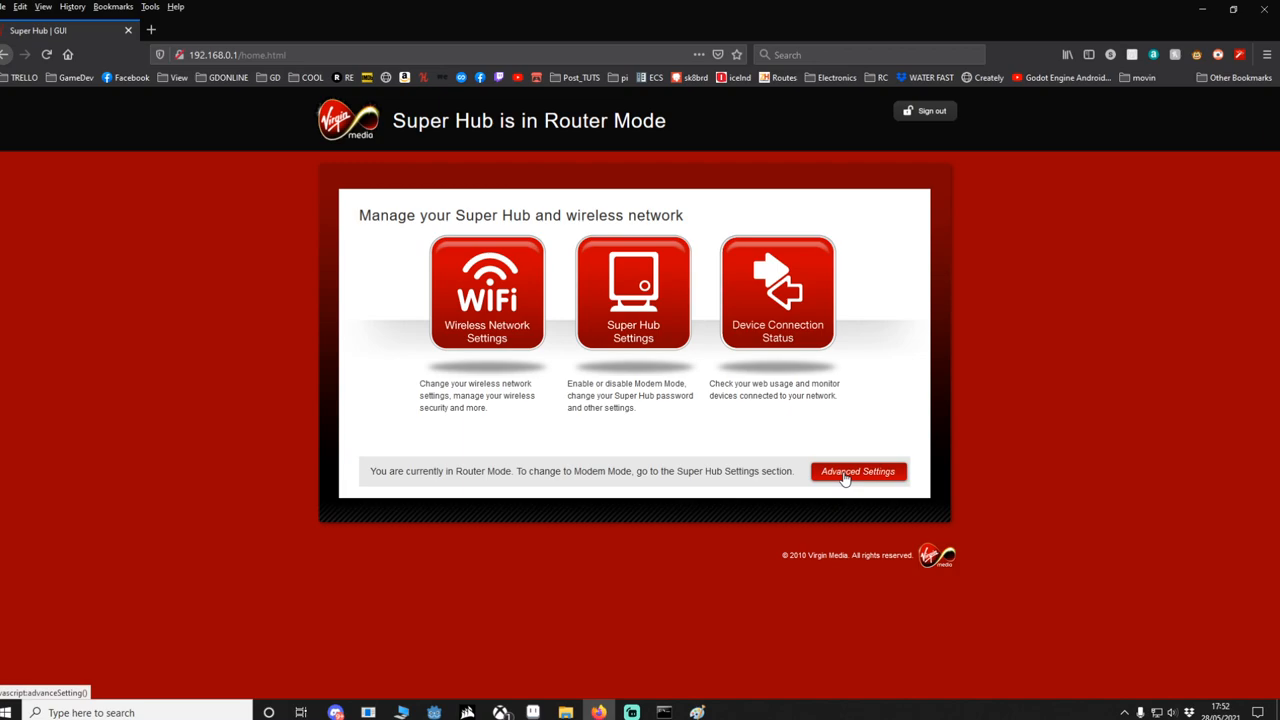
- Go to Advanced settings and reach Port Forwarding in the Security section
{"action": "left_click", "coordinate": [858, 472]}
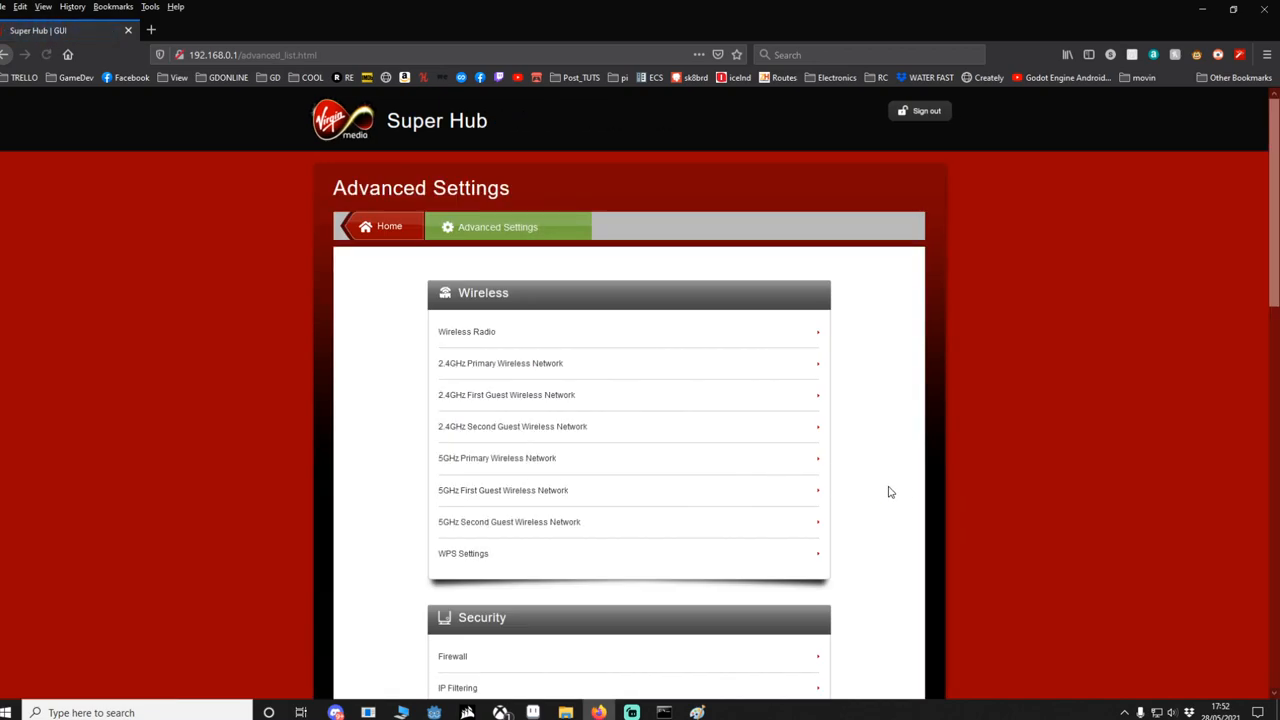
{"action": "scroll", "scroll_direction": "down", "scroll_amount": 3}
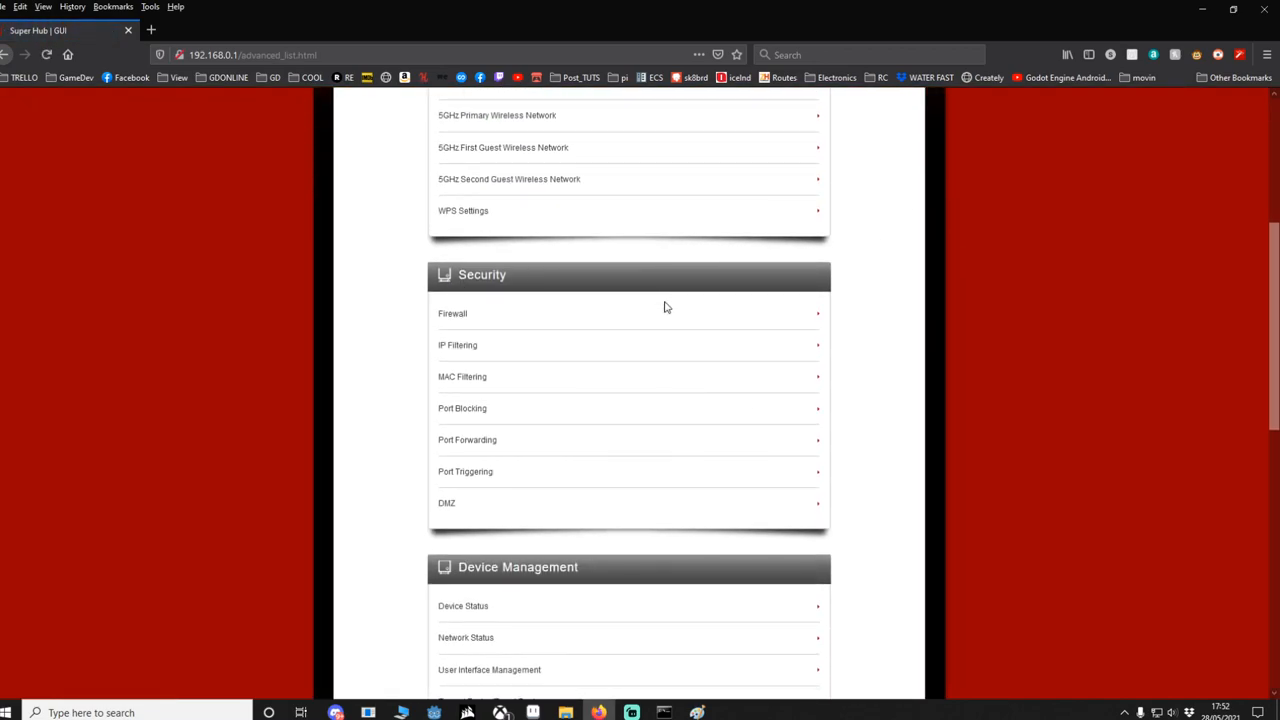
{"action": "mouse_move", "coordinate": [484, 454]}
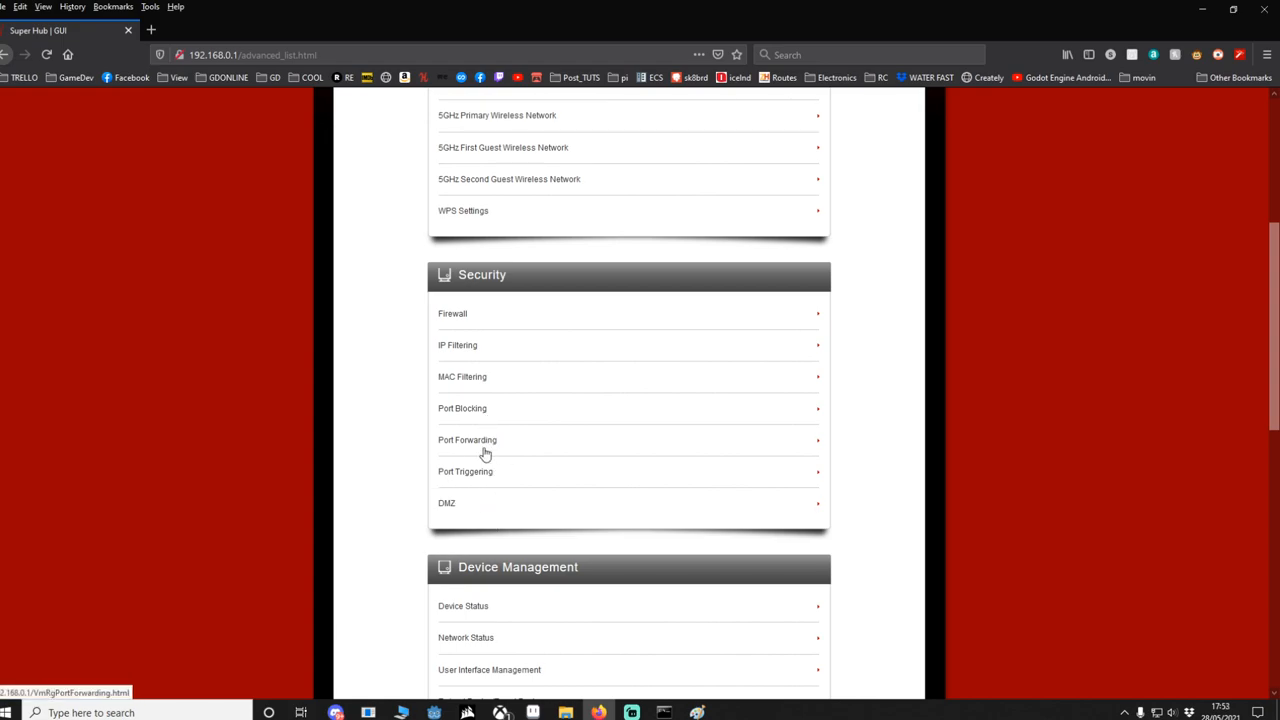
{"action": "left_click", "coordinate": [468, 440]}
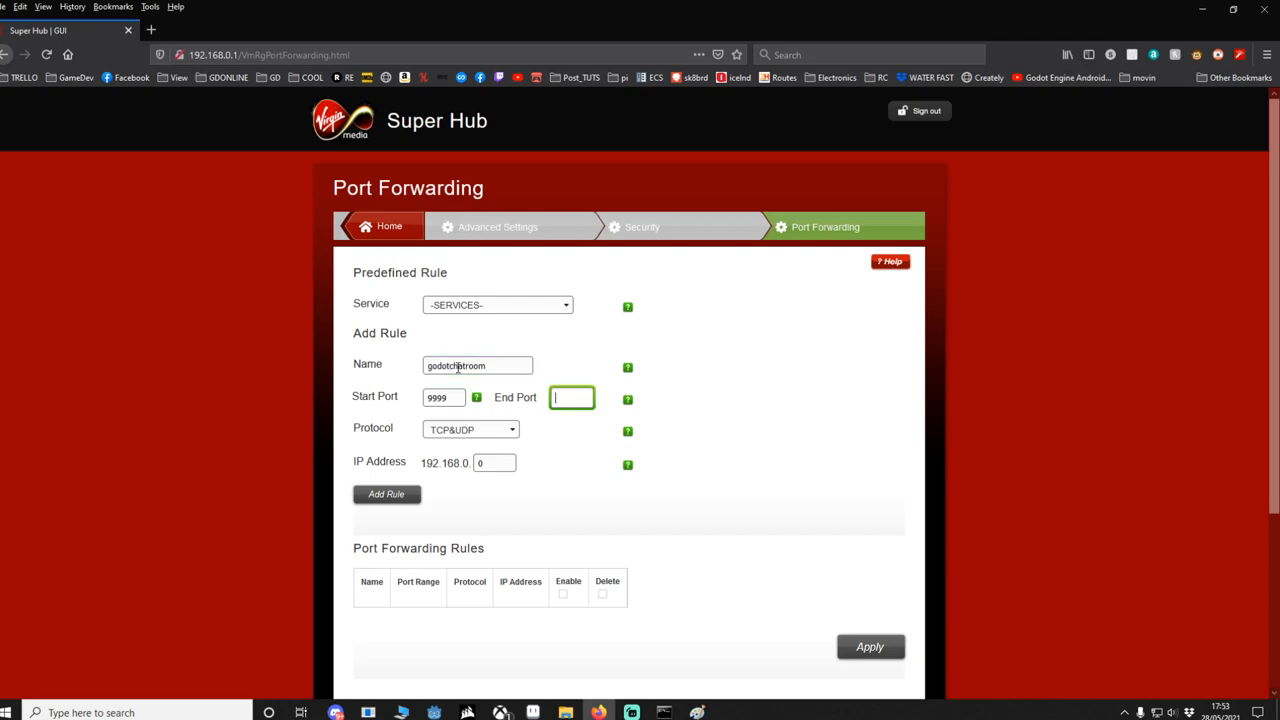
- Add the godotchatroom rule for port 9999 TCP&UDP to 192.168.0.2 and confirm applying it
{"action": "type", "text": "9999"}
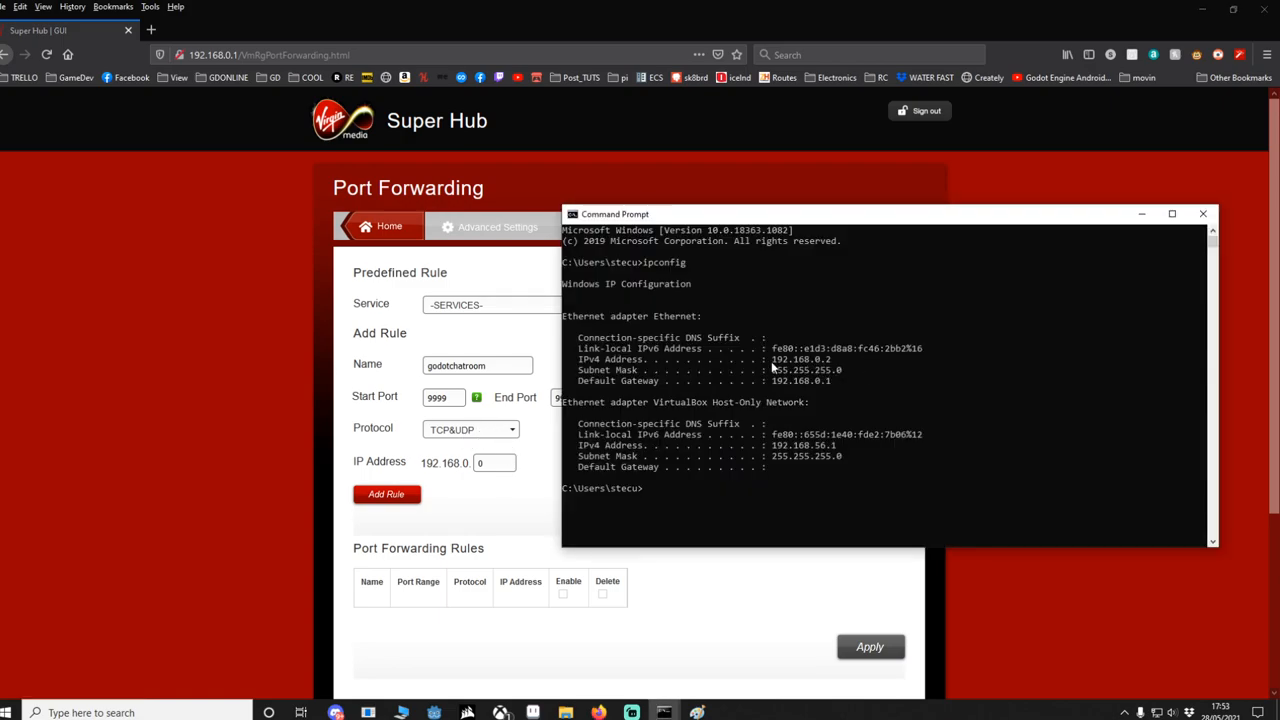
{"action": "mouse_move", "coordinate": [838, 364]}
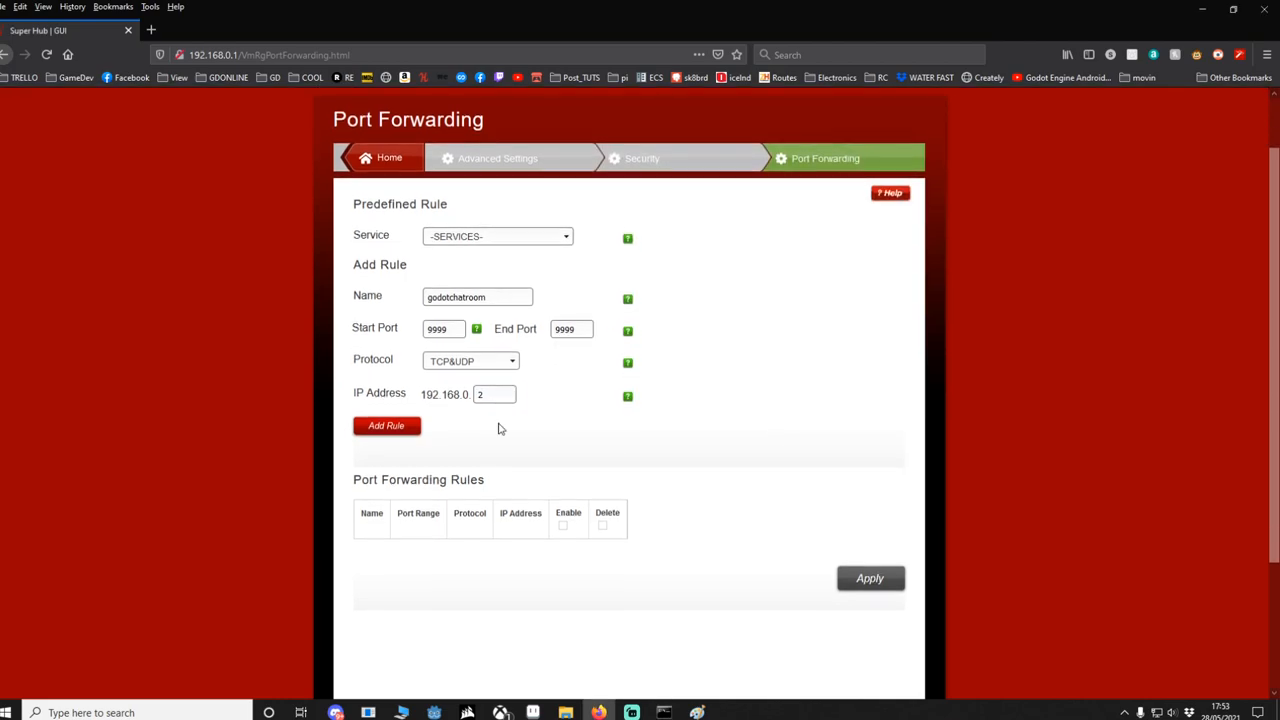
{"action": "left_click", "coordinate": [386, 426]}
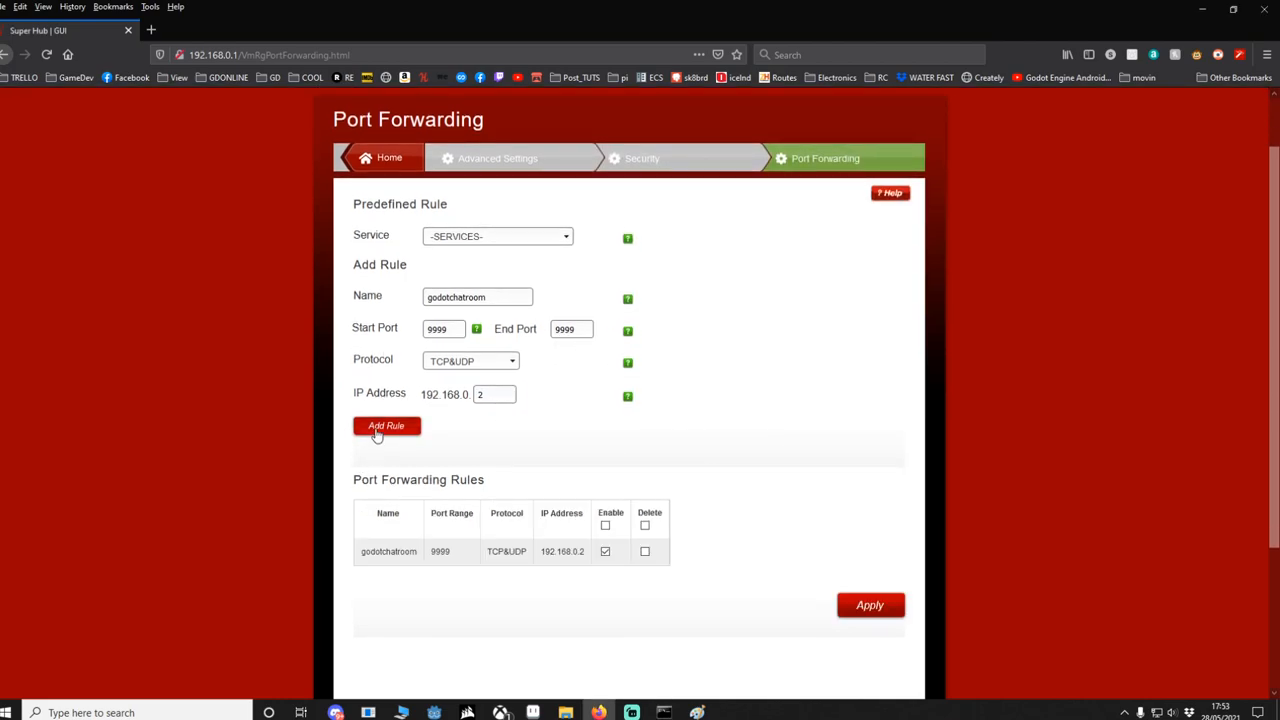
{"action": "left_click", "coordinate": [870, 604]}
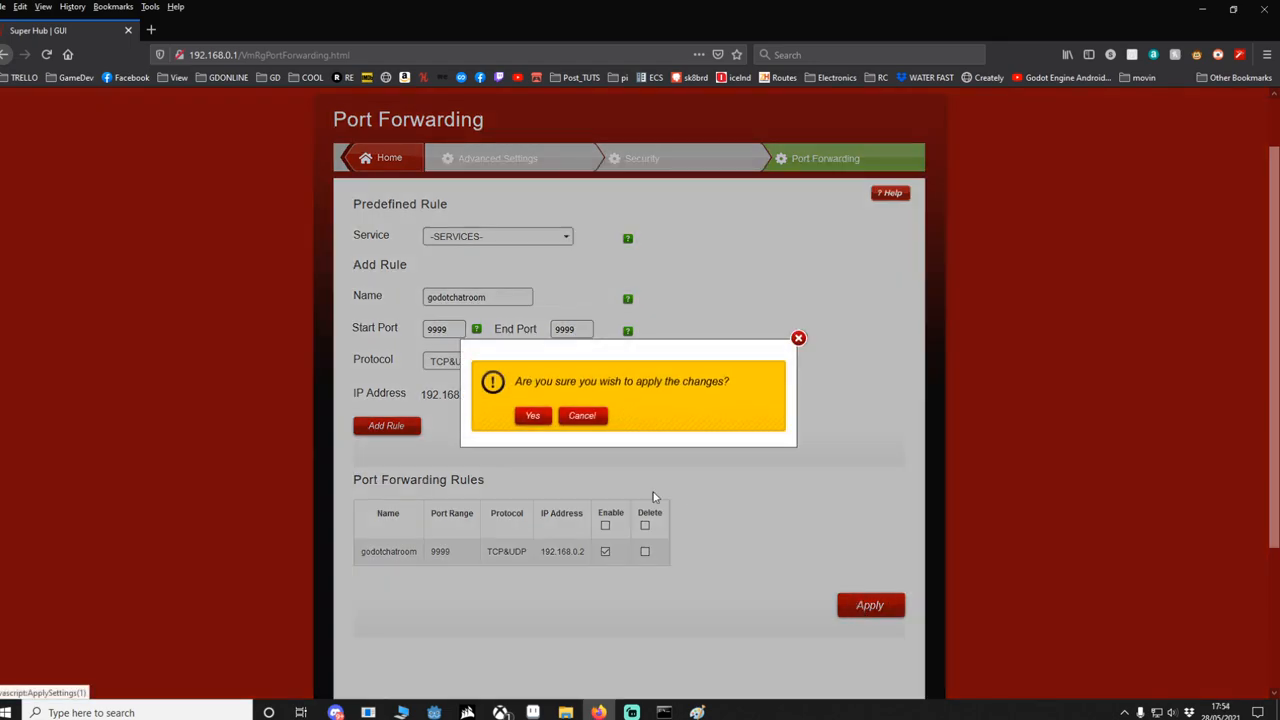
{"action": "left_click", "coordinate": [532, 414]}
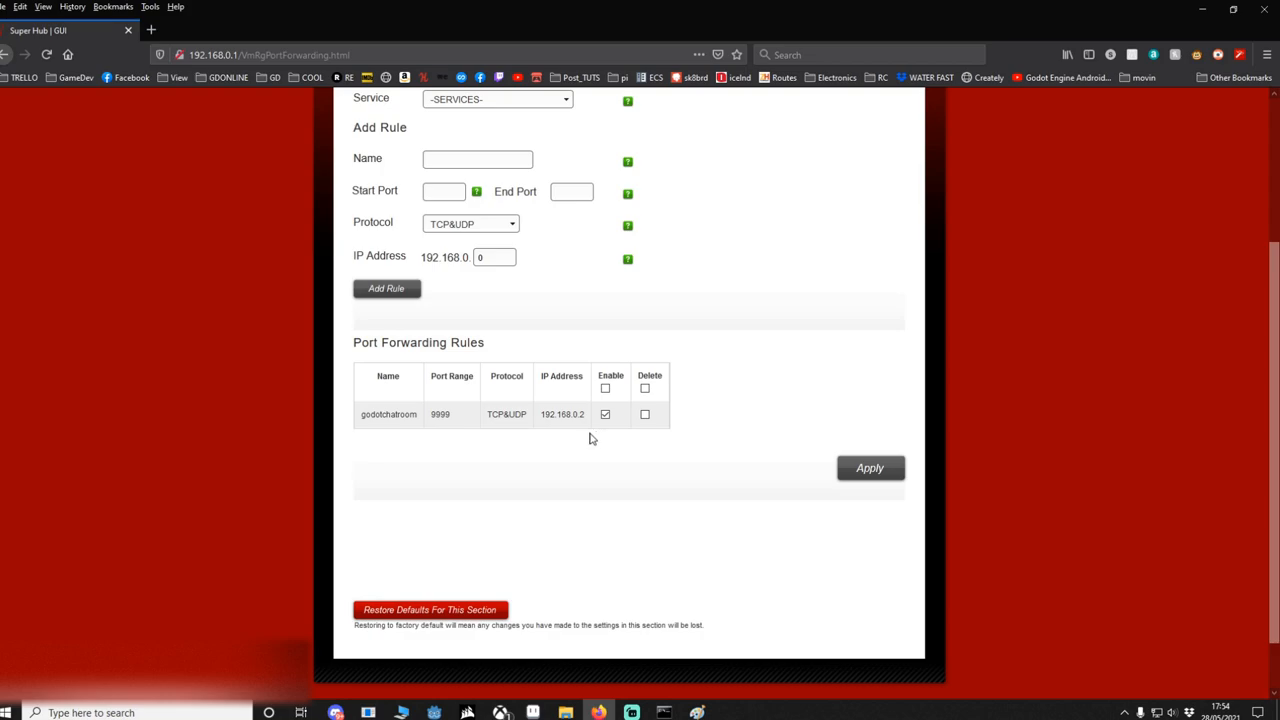
{"action": "mouse_move", "coordinate": [560, 446]}
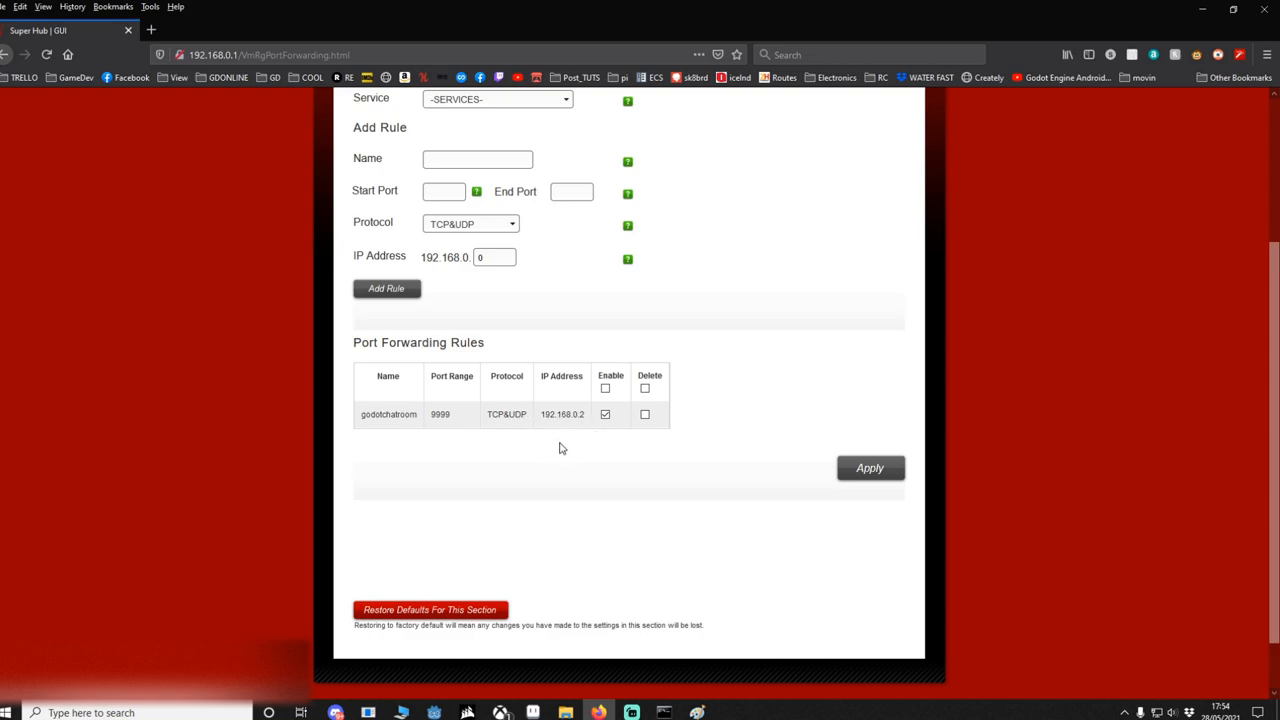
{"action": "mouse_move", "coordinate": [364, 440]}
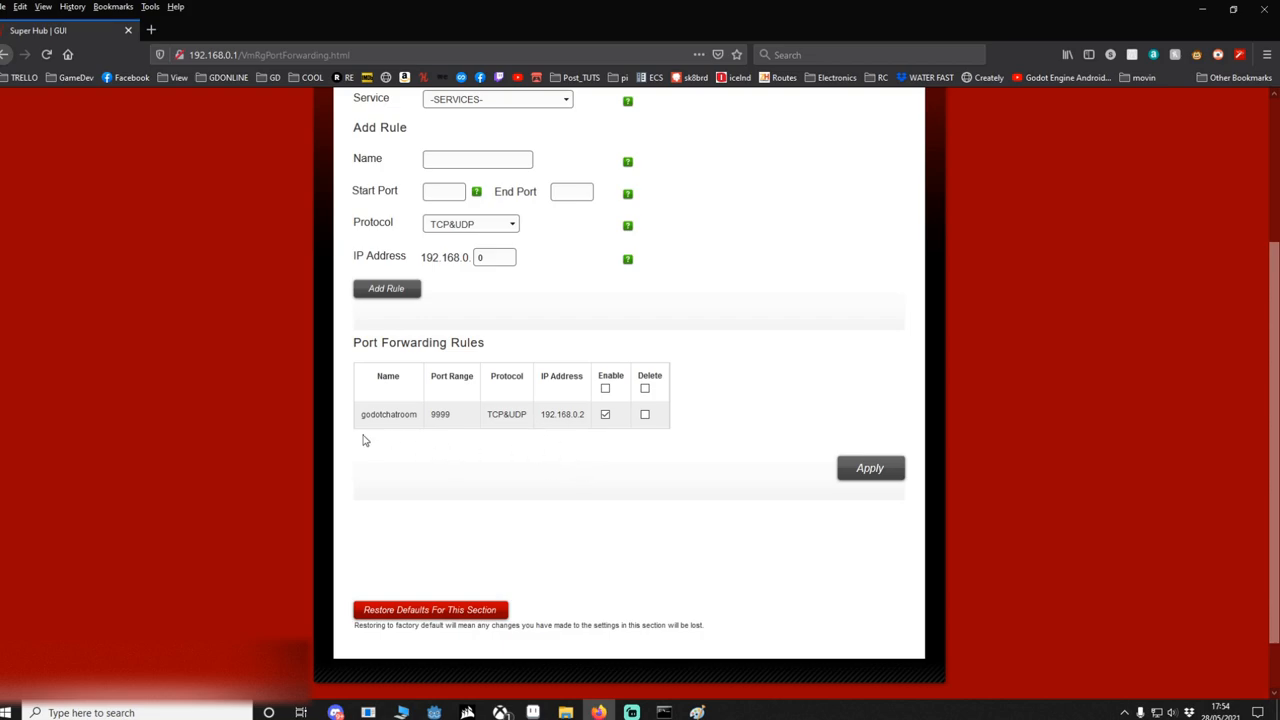
{"action": "mouse_move", "coordinate": [452, 422]}
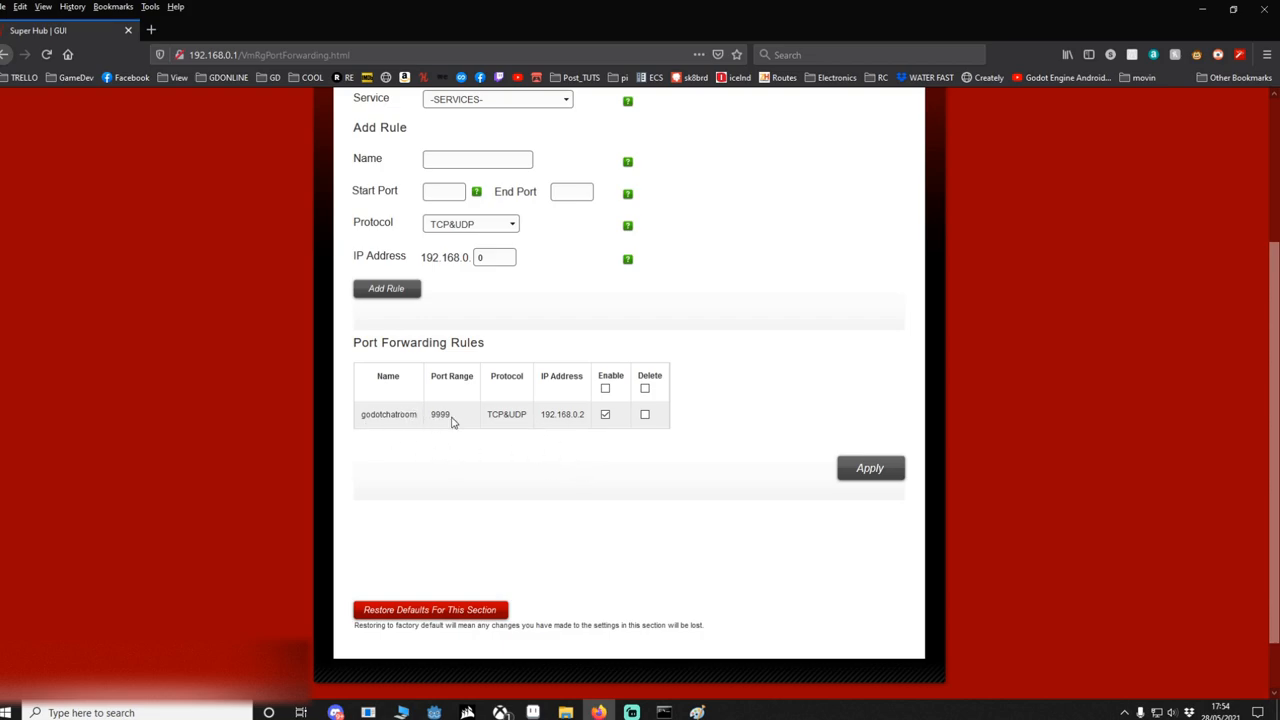
{"action": "mouse_move", "coordinate": [540, 420]}
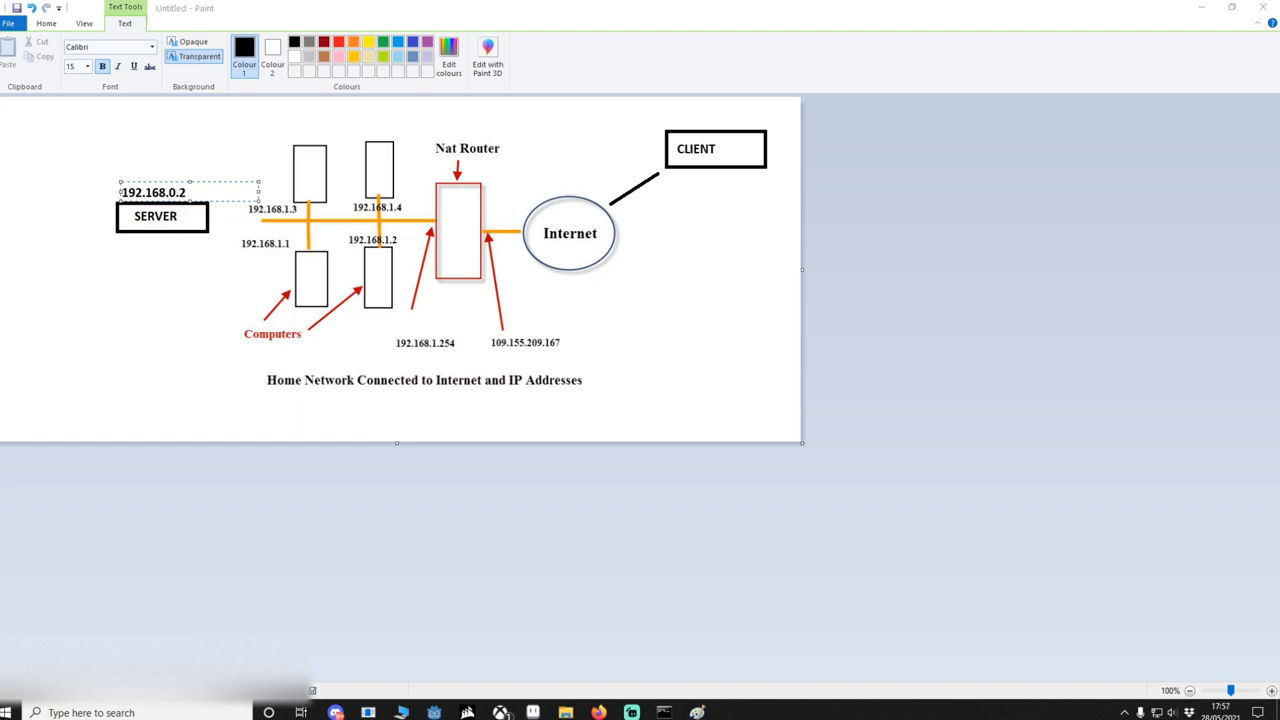
{"action": "mouse_move", "coordinate": [456, 236]}
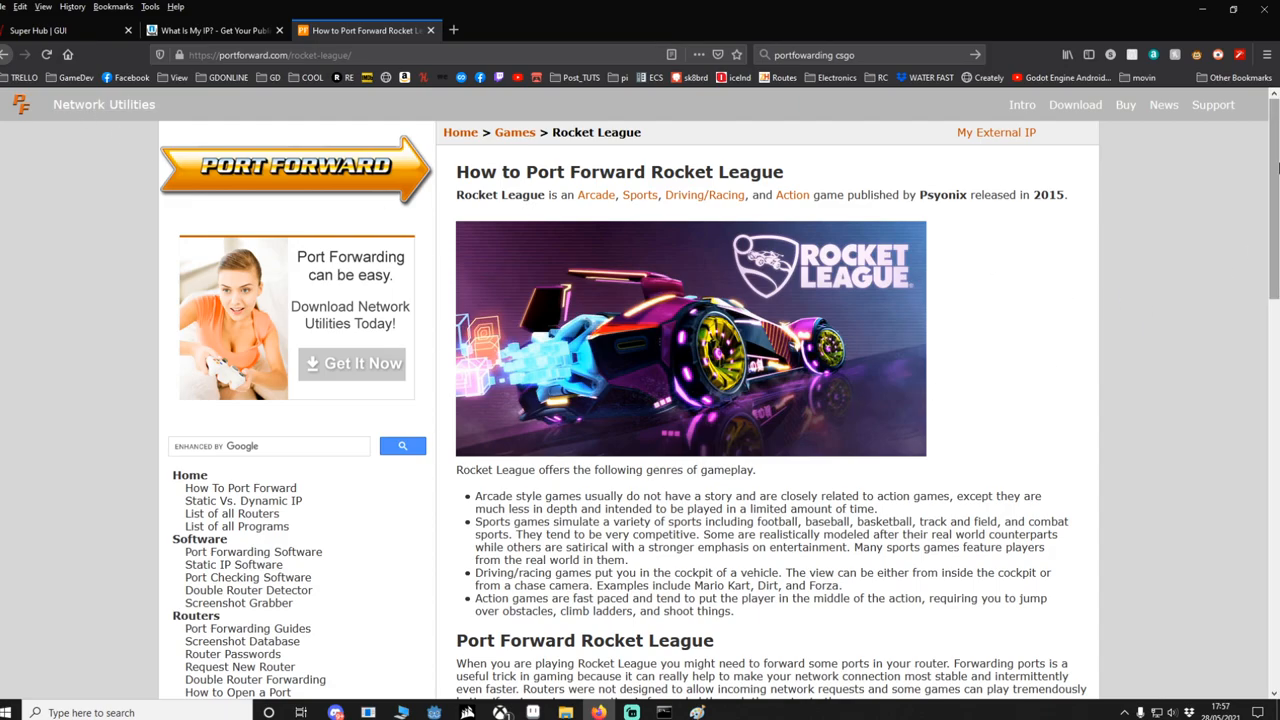
- Find the Rocket League ports list and highlight the Steam UDP ports
{"action": "scroll", "scroll_direction": "down", "scroll_amount": 3}
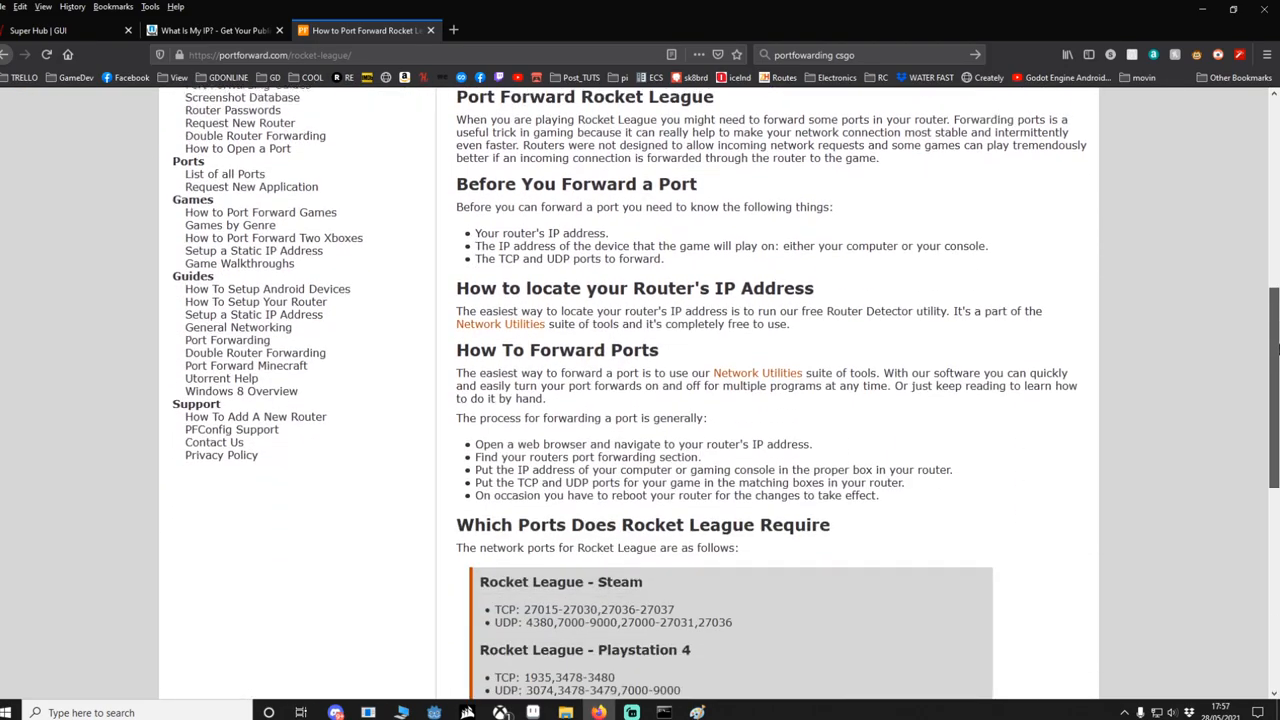
{"action": "scroll", "scroll_direction": "down", "scroll_amount": 3}
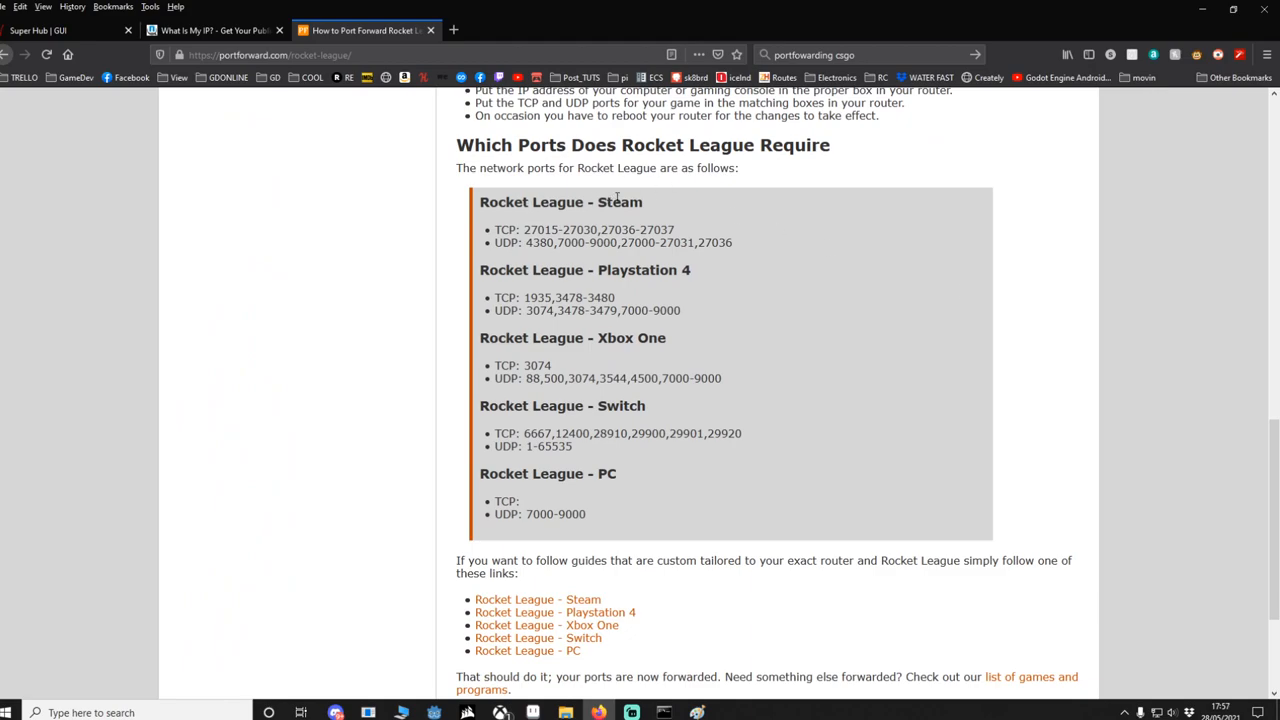
{"action": "left_click_drag", "start_coordinate": [510, 242], "coordinate": [732, 242]}
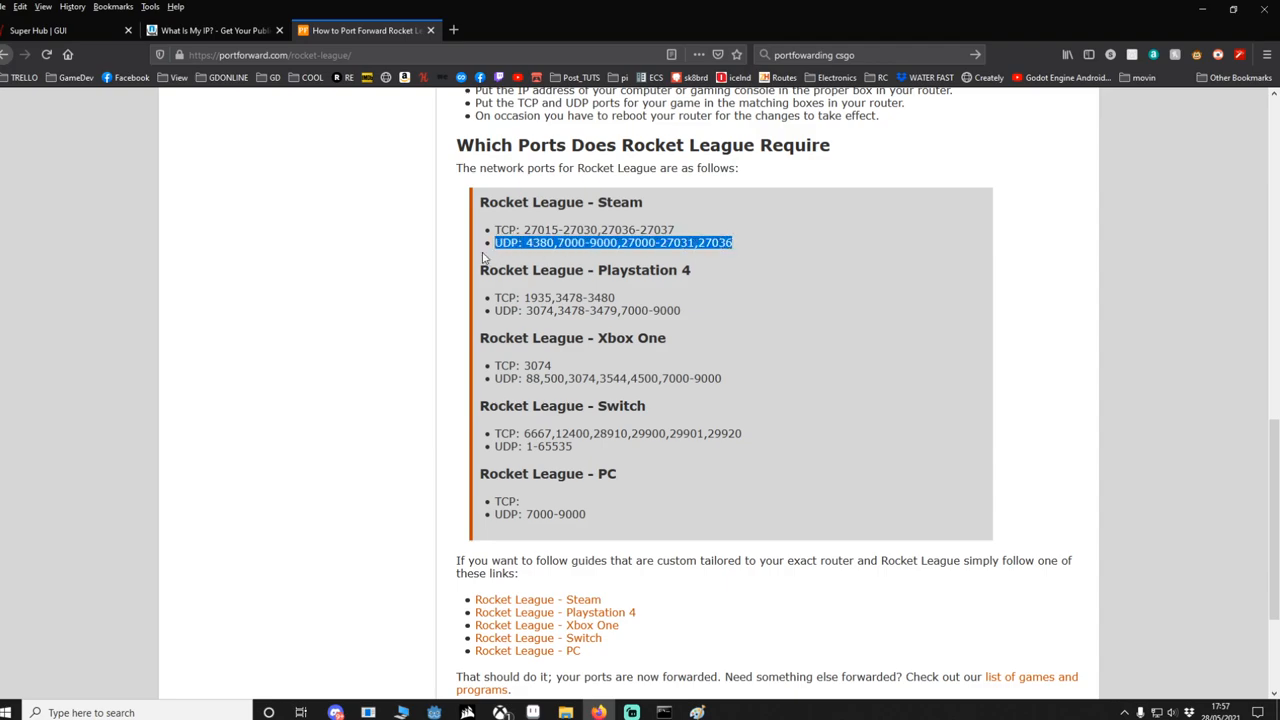
- Switch to the running Godot chatroom test and move its debug window higher
{"action": "left_click", "coordinate": [804, 270]}
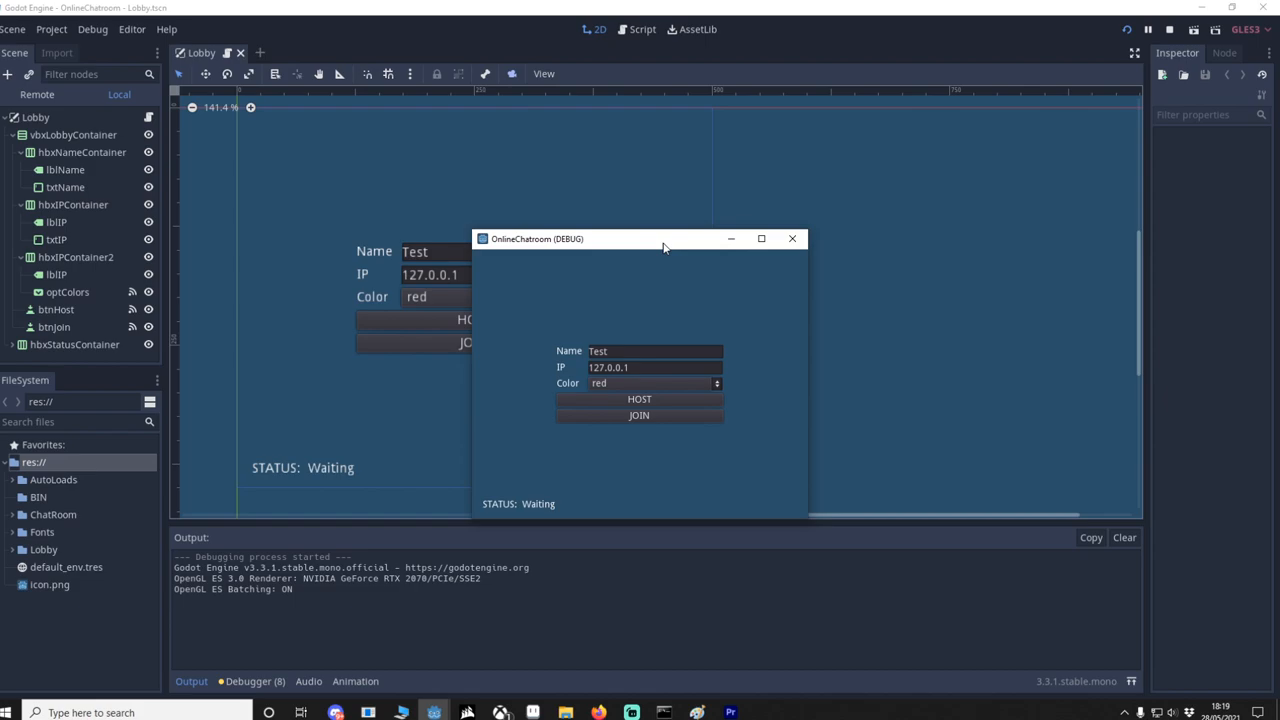
{"action": "left_click_drag", "start_coordinate": [664, 240], "coordinate": [674, 112]}
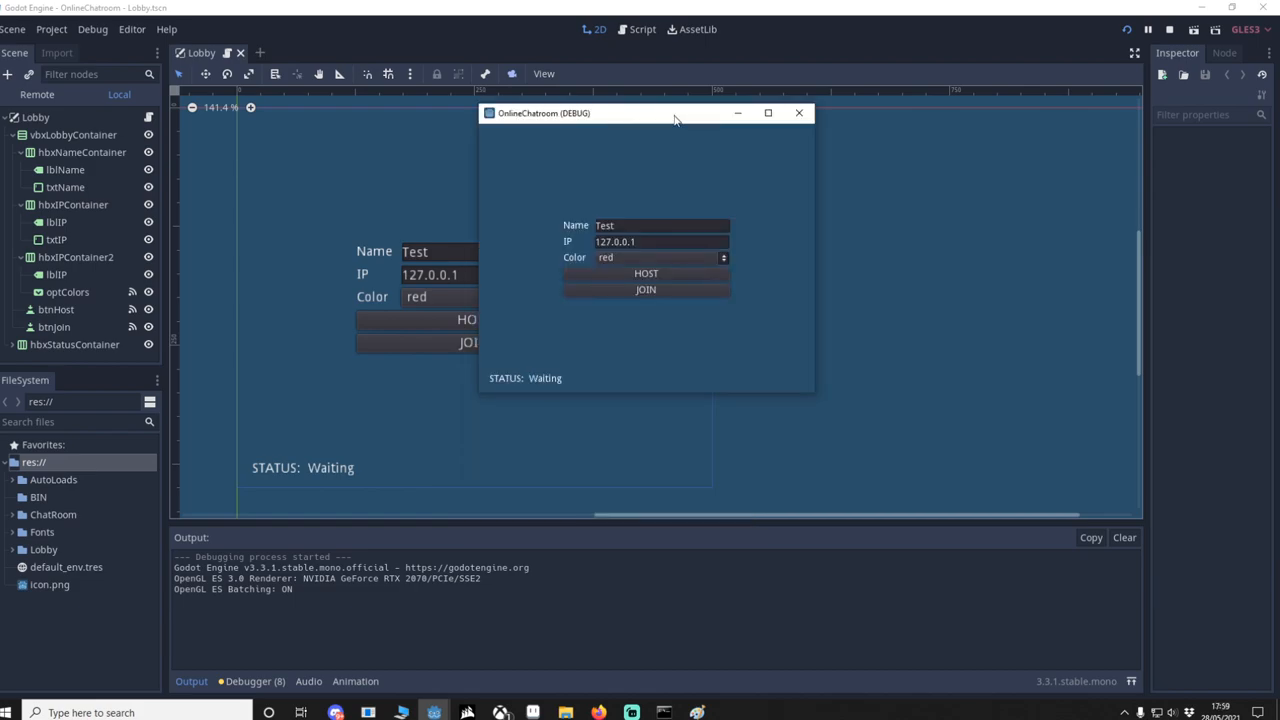